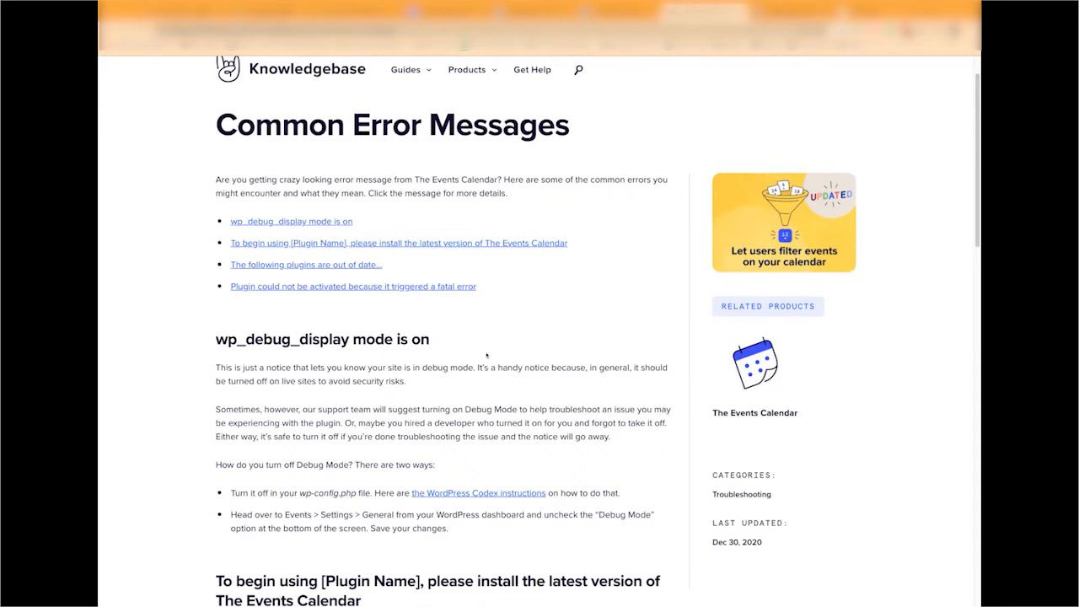
pyautogui.moveTo(482, 357)
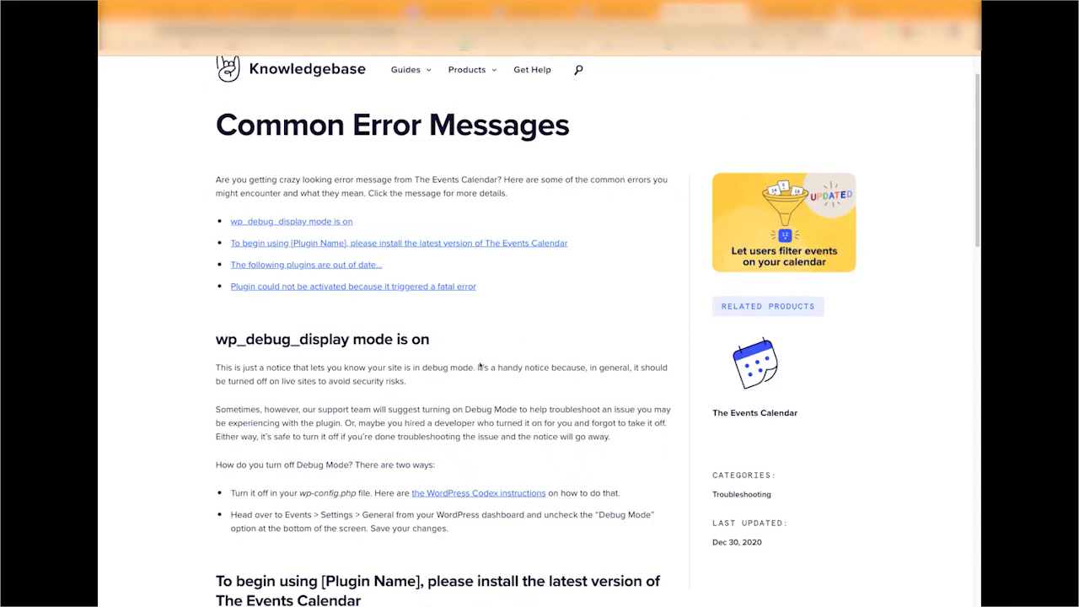
pyautogui.moveTo(464, 376)
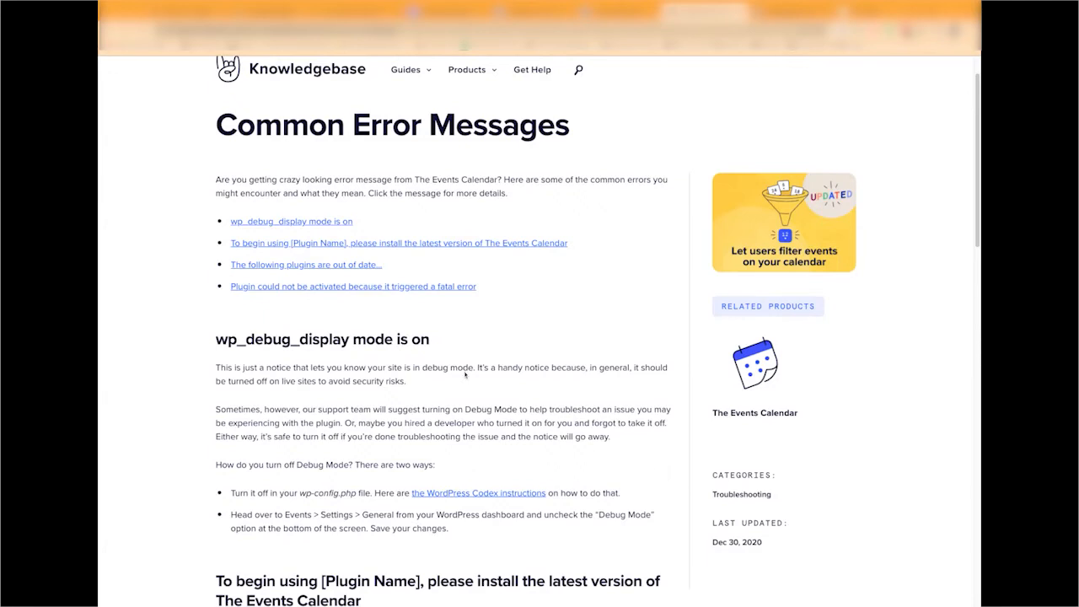
pyautogui.moveTo(471, 376)
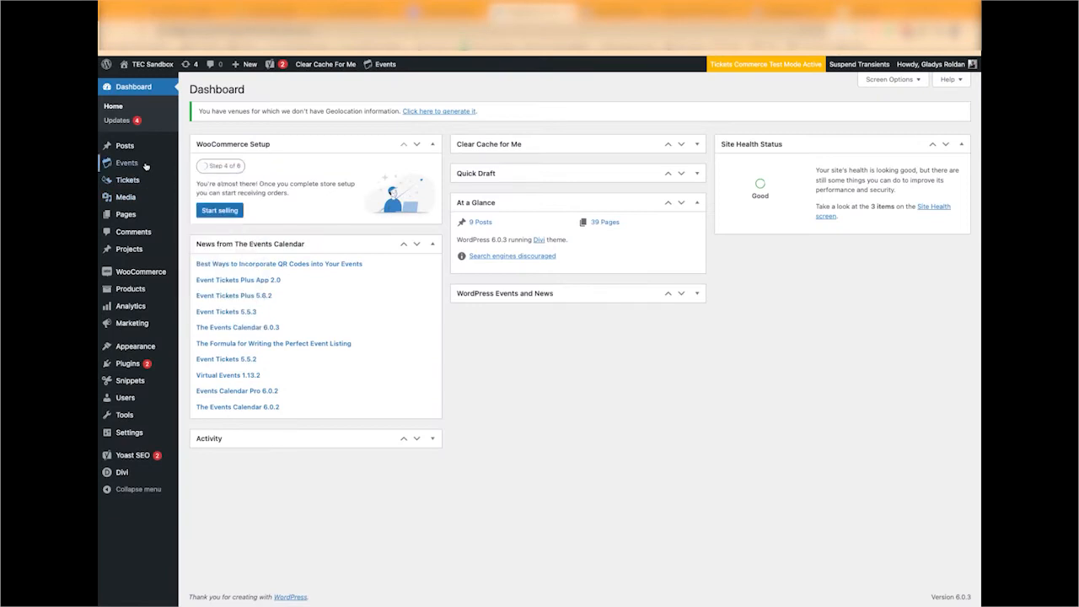
pyautogui.moveTo(127, 162)
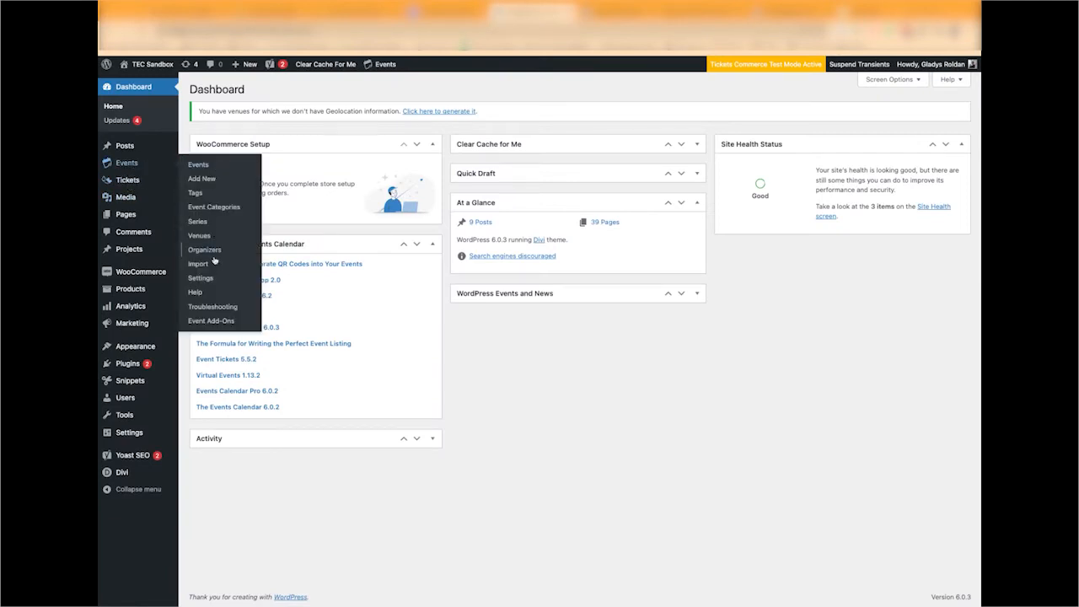
pyautogui.moveTo(201, 278)
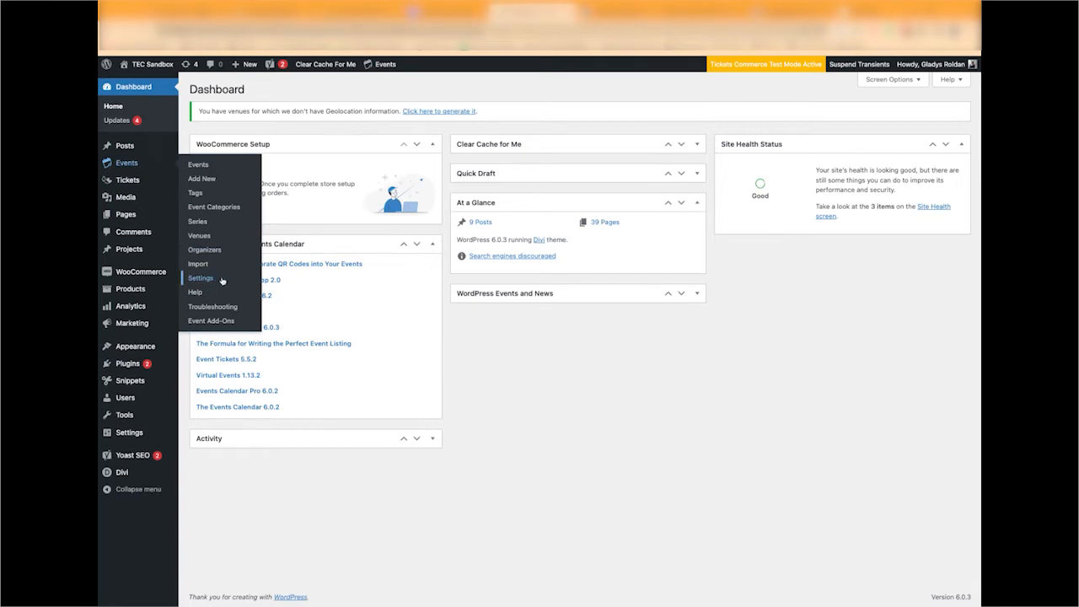
# Uncheck Debug mode under Events Calendar Miscellaneous Settings and save the changes.
pyautogui.click(200, 278)
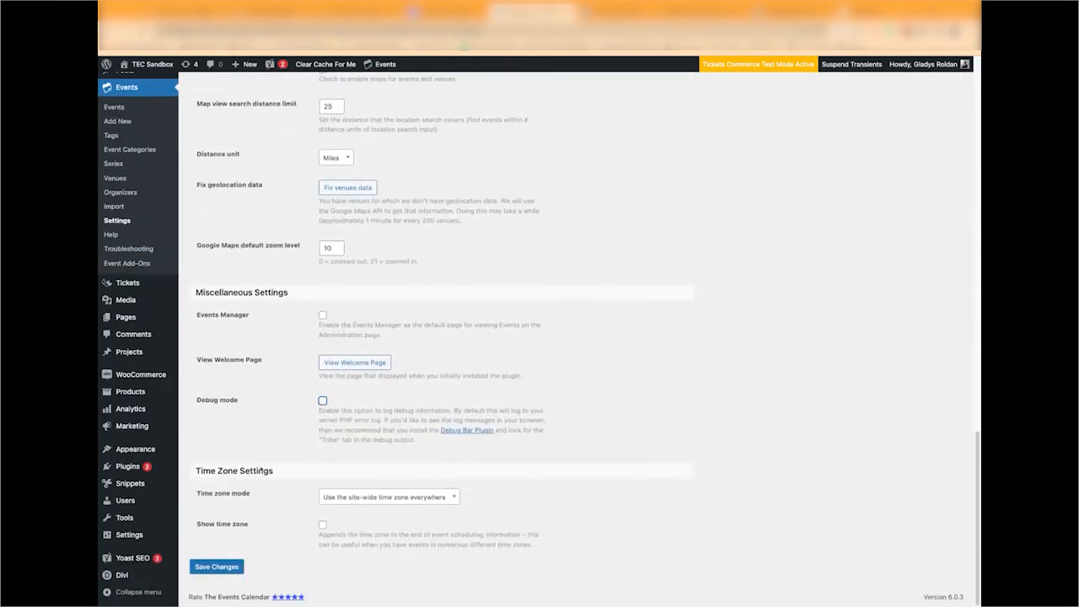
pyautogui.click(216, 566)
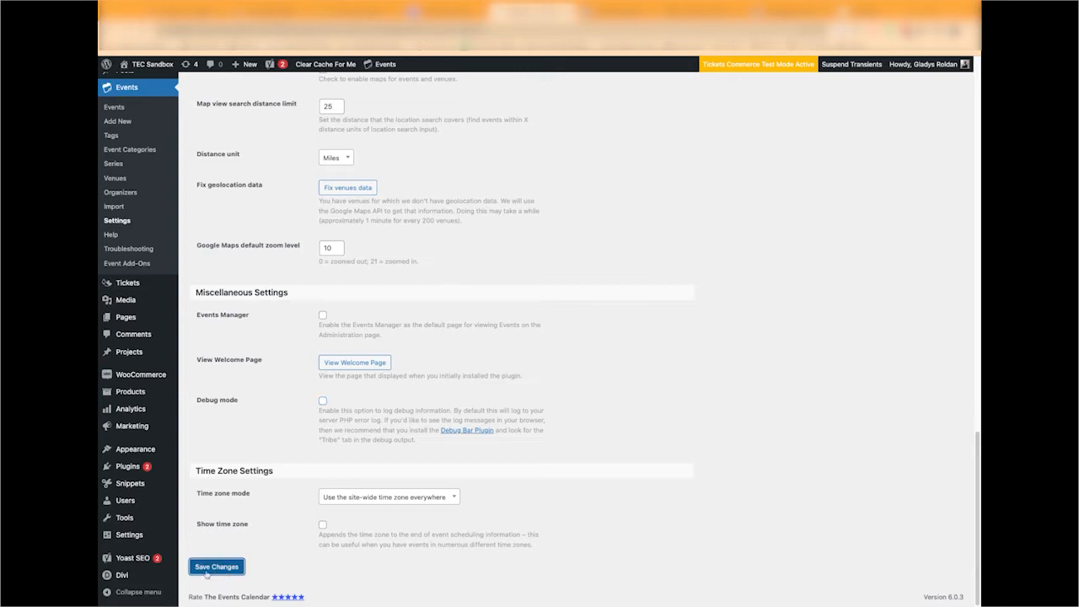
pyautogui.click(216, 566)
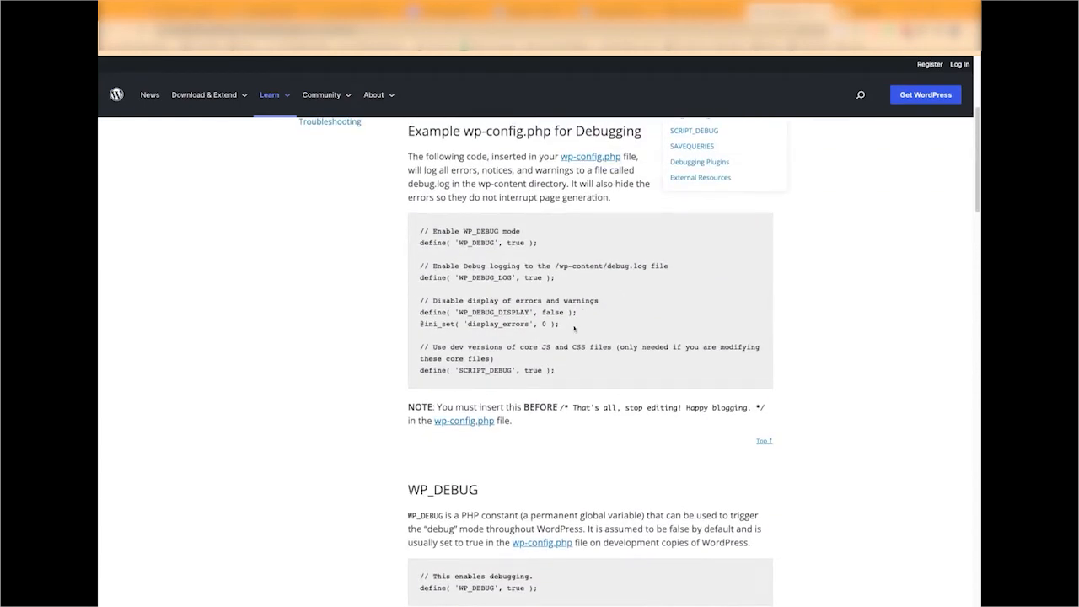
# Select the entire example wp-config.php debugging code block on the Debugging in WordPress page.
pyautogui.click(437, 234)
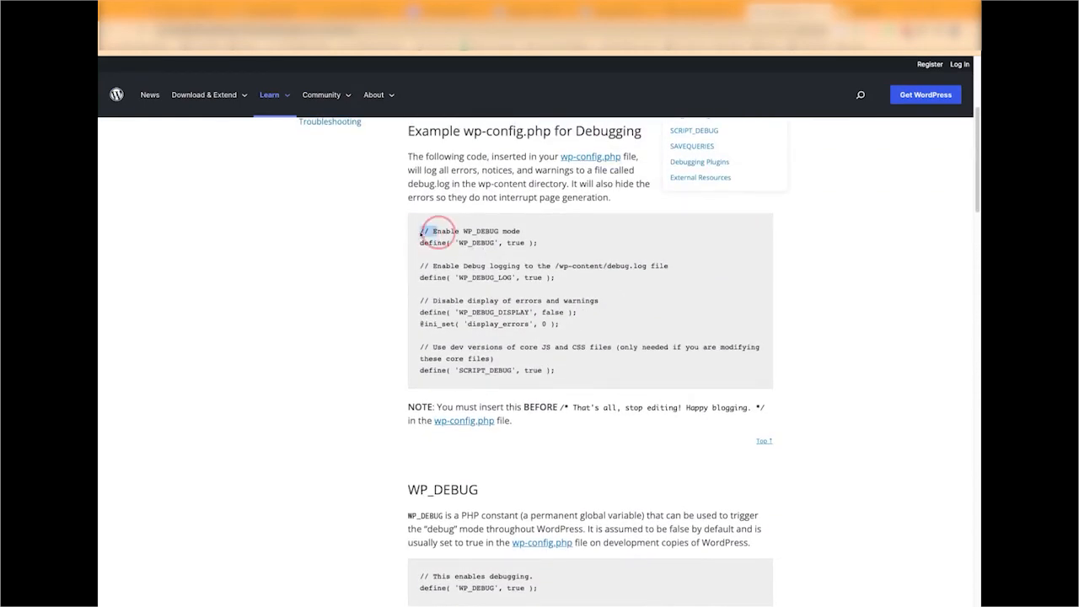
pyautogui.moveTo(422, 230); pyautogui.dragTo(555, 371)
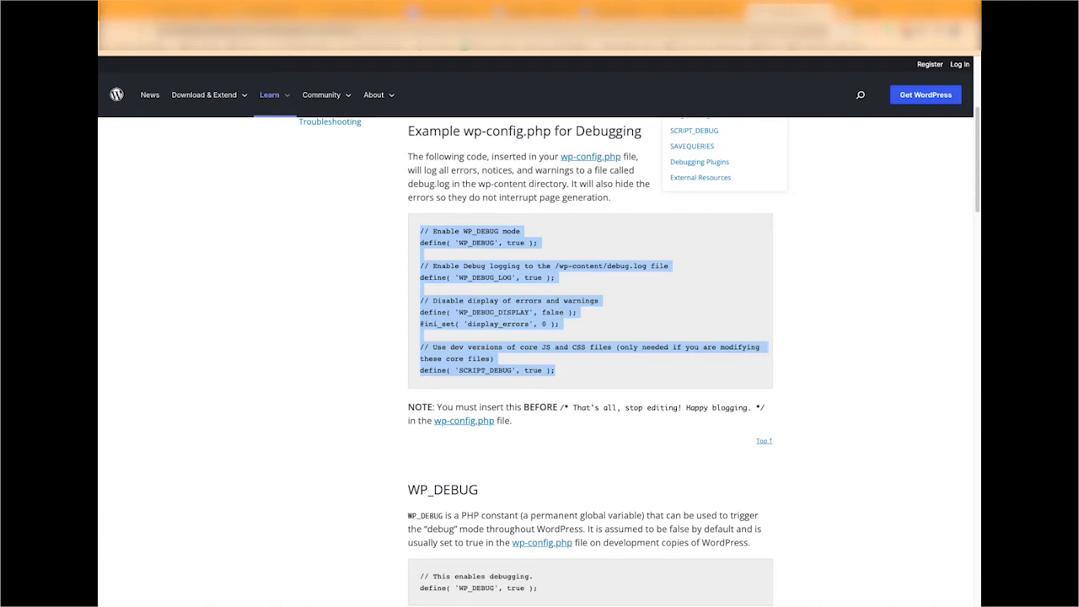
pyautogui.scroll(-3)
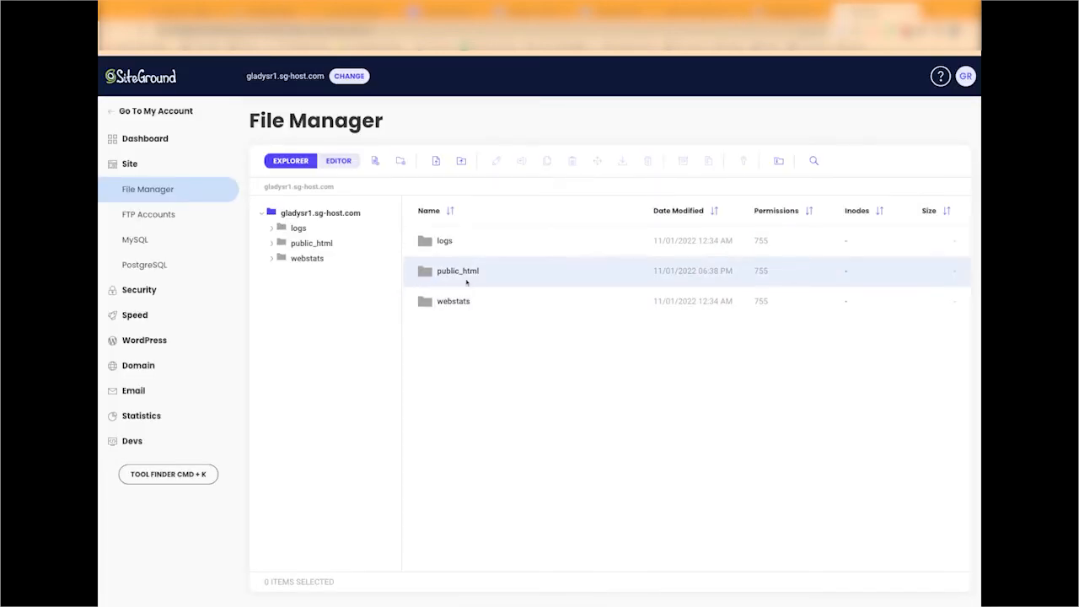
# Enter public_html in File Manager and pick the wp-config.php file.
pyautogui.click(458, 270)
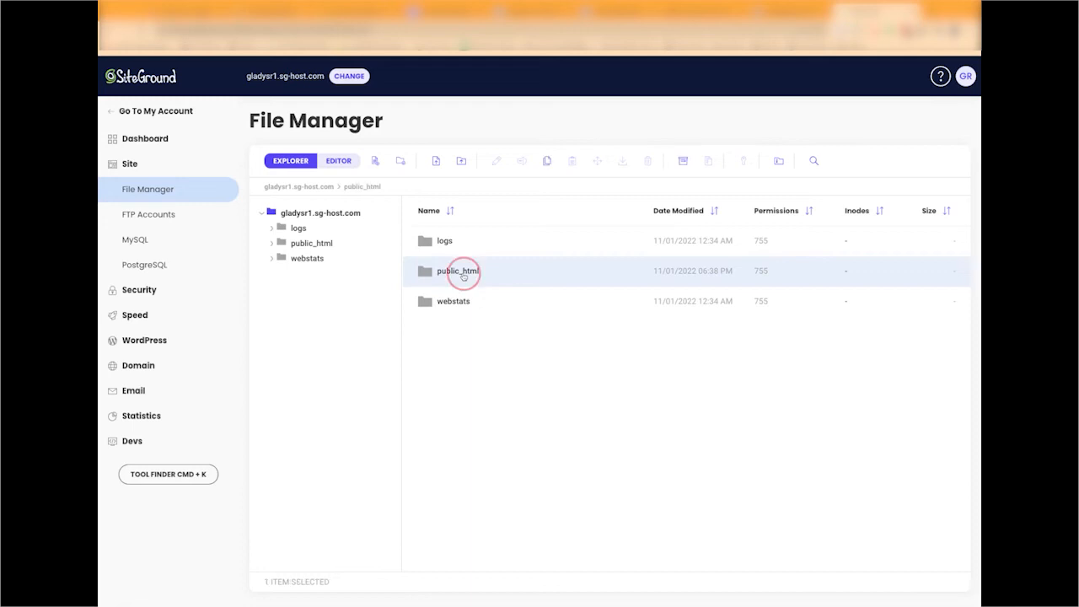
pyautogui.doubleClick(459, 270)
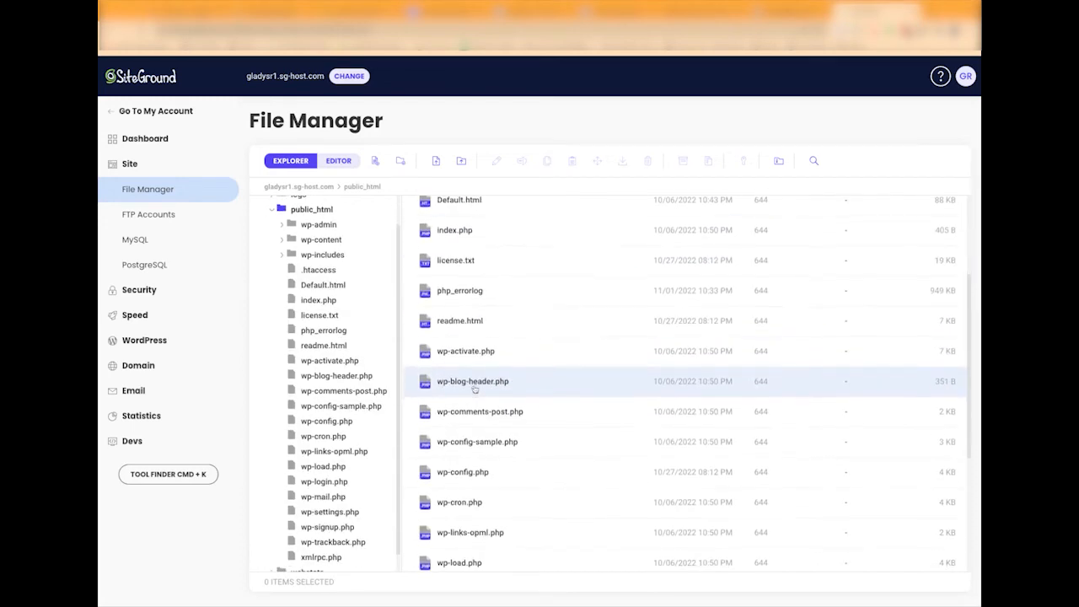
pyautogui.scroll(-3)
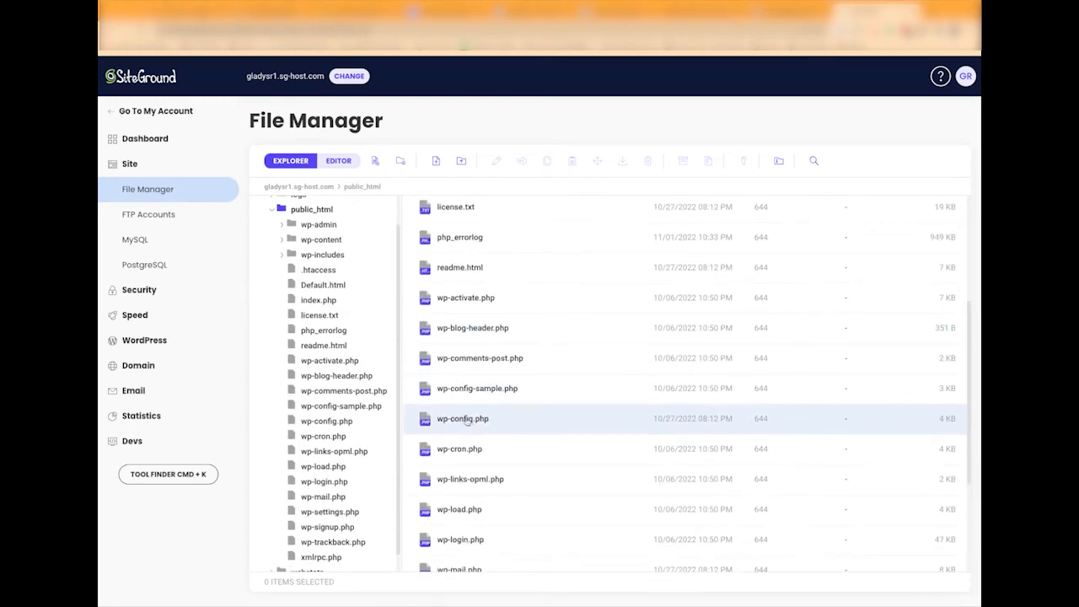
pyautogui.click(462, 418)
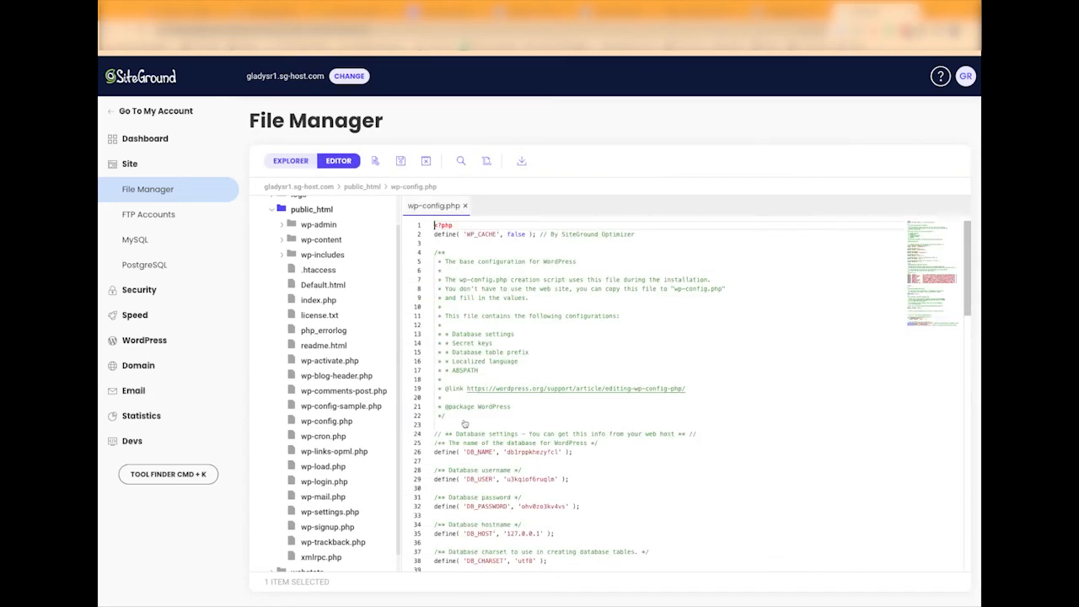
# Add the '// This disables debugging.' comment above the stop-editing line in wp-config.php.
pyautogui.scroll(-3)
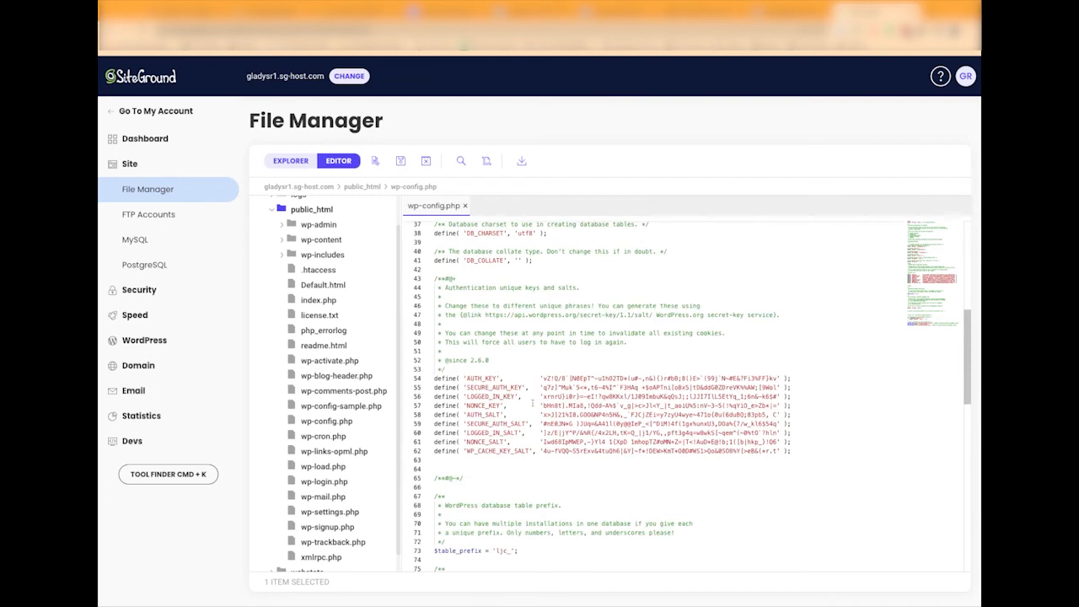
pyautogui.scroll(-3)
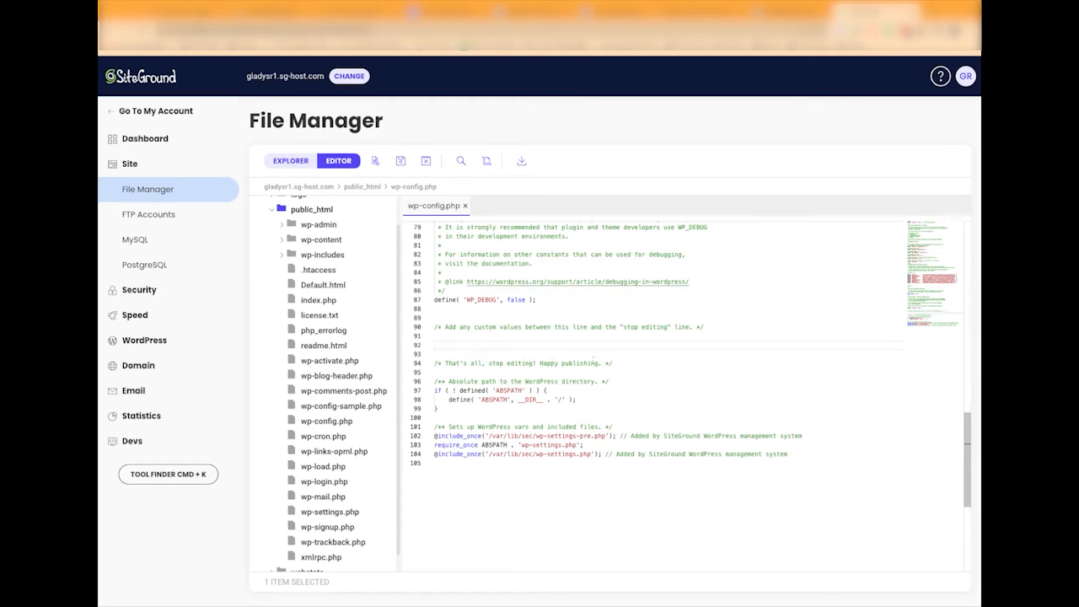
pyautogui.write('// This disables debugging.')
pyautogui.click(668, 354)
pyautogui.write("define( 'WP_DEBUG', false );")
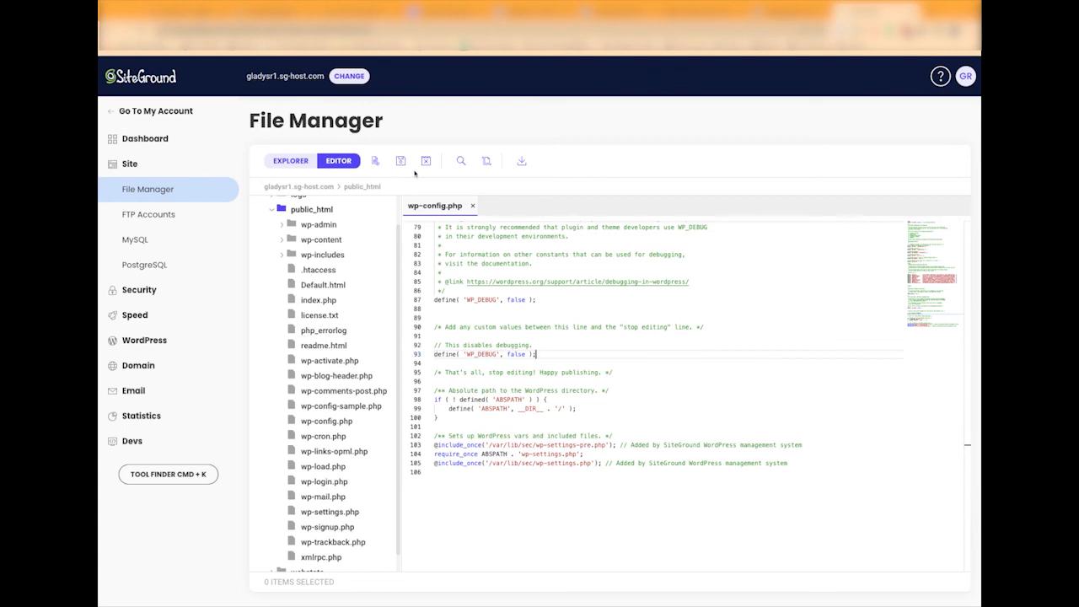
pyautogui.moveTo(427, 187)
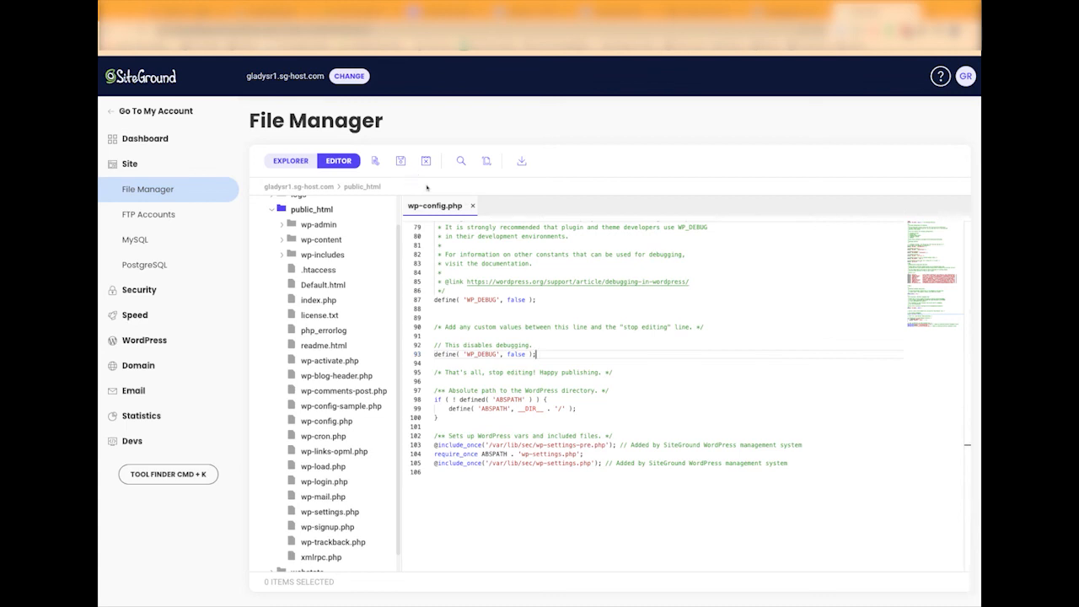
pyautogui.moveTo(880, 57)
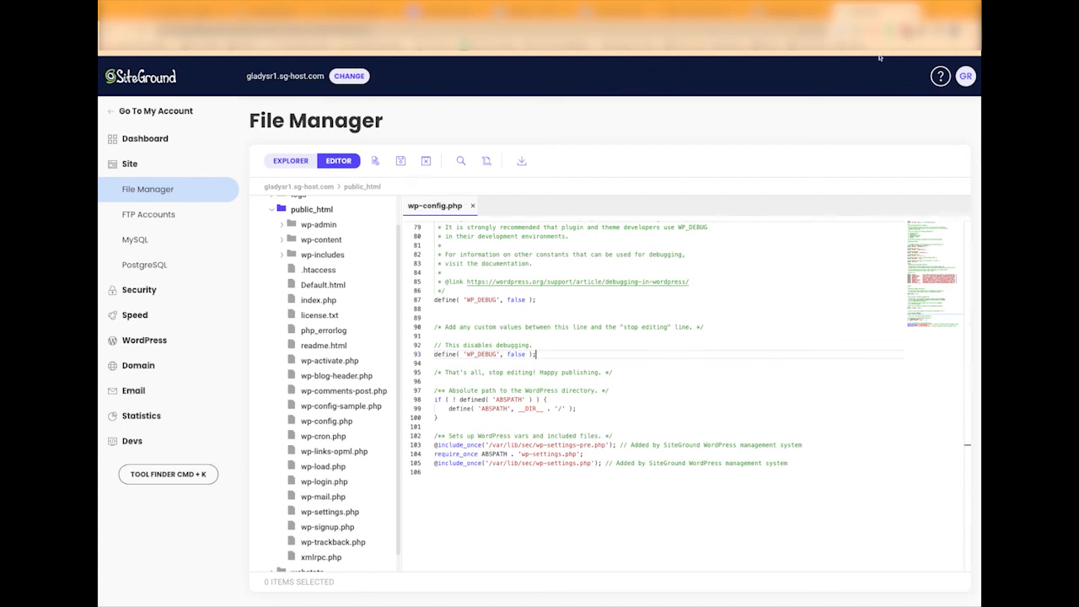